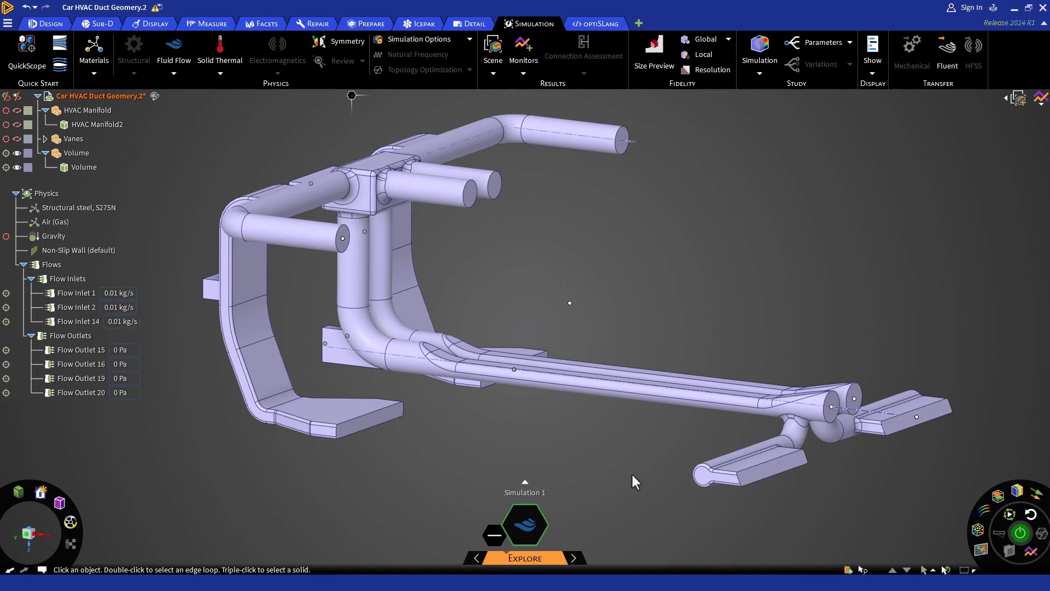
# Place a new plane on the long axis of the lower duct using the Plane tool
pyautogui.click(44, 23)
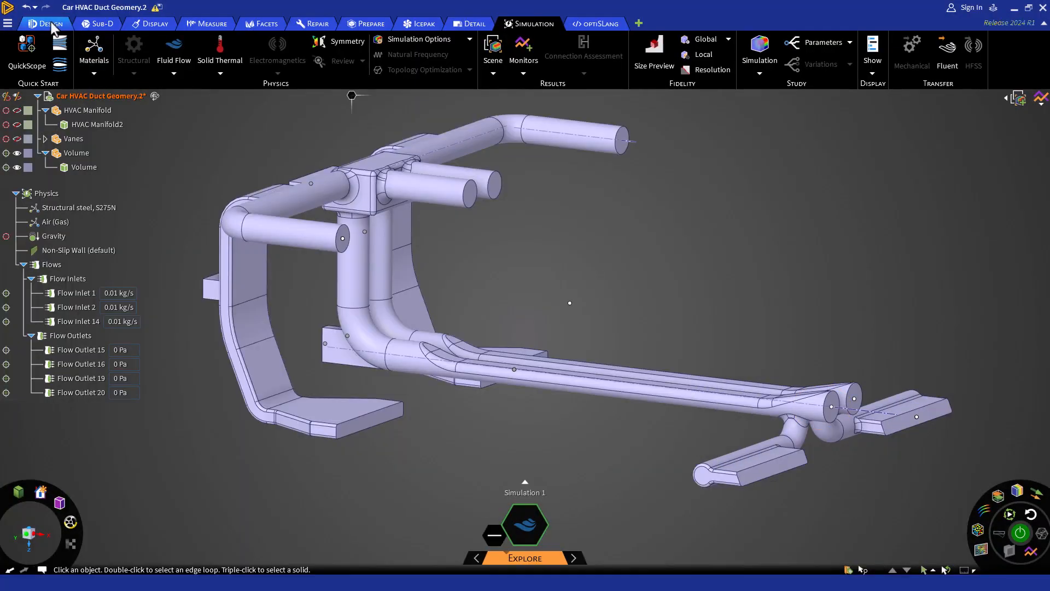
pyautogui.click(47, 23)
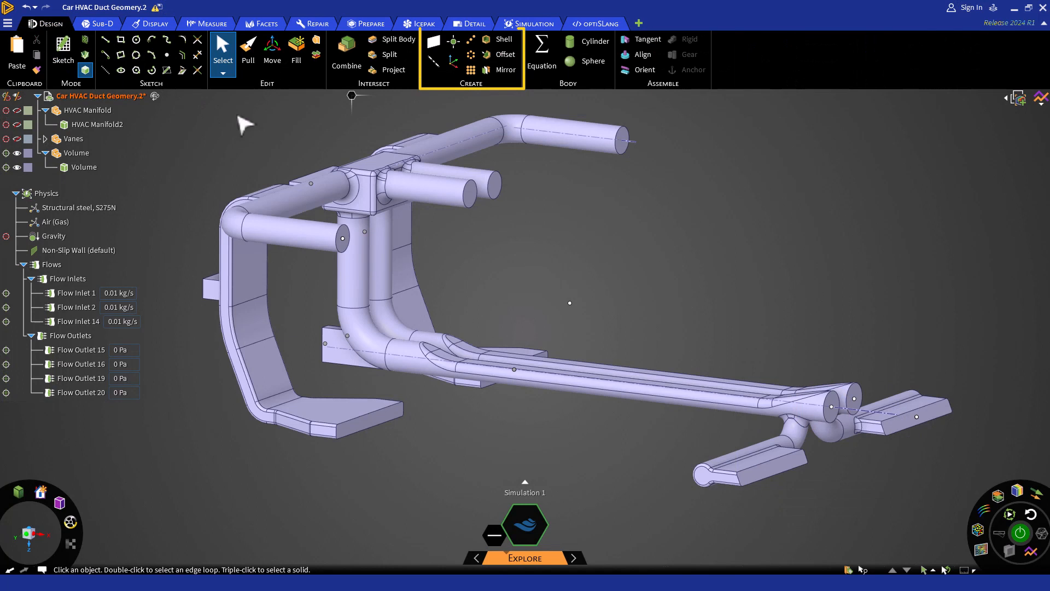
pyautogui.moveTo(433, 42)
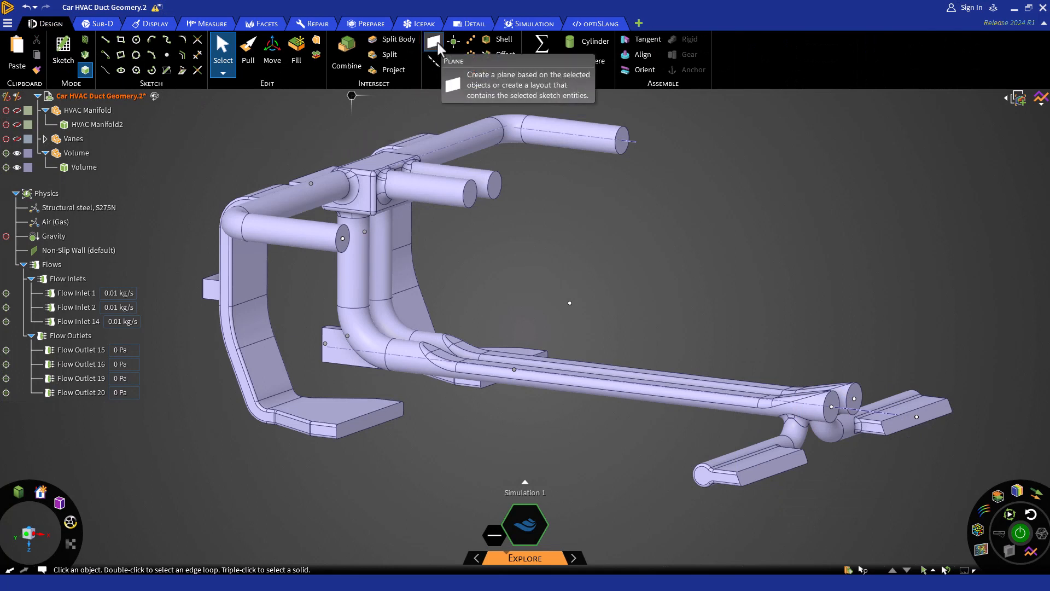
pyautogui.click(433, 43)
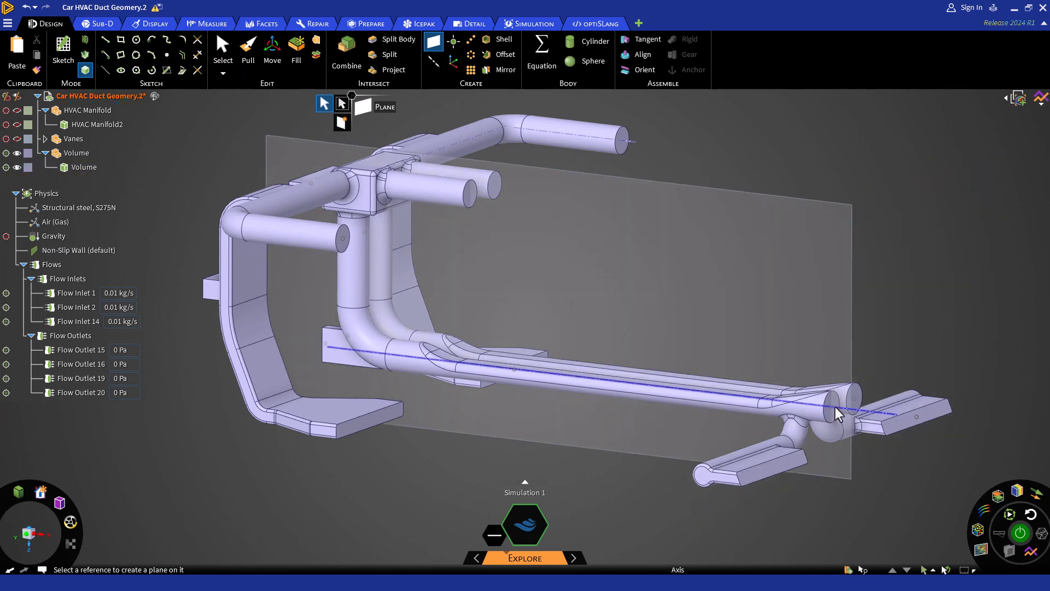
pyautogui.click(383, 106)
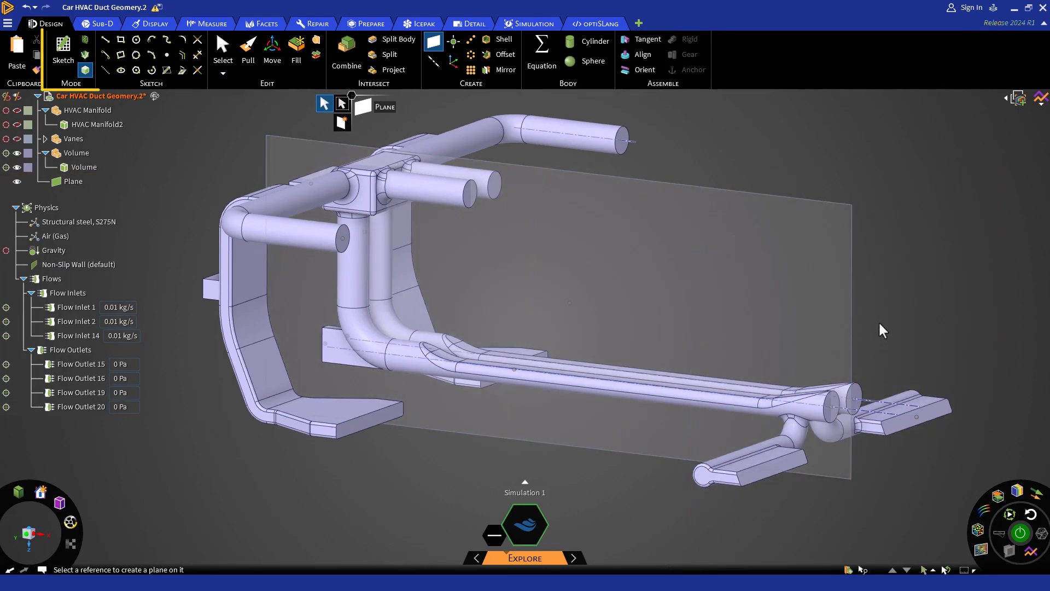
pyautogui.moveTo(62, 47)
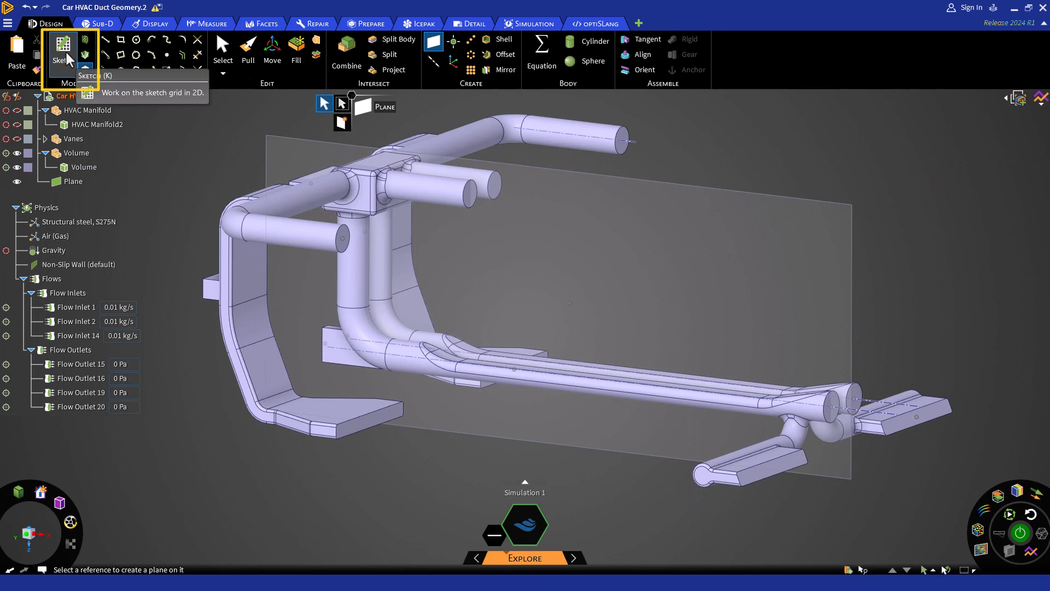
# Enter Sketch mode on the new plane and switch to a plan view of it
pyautogui.click(63, 48)
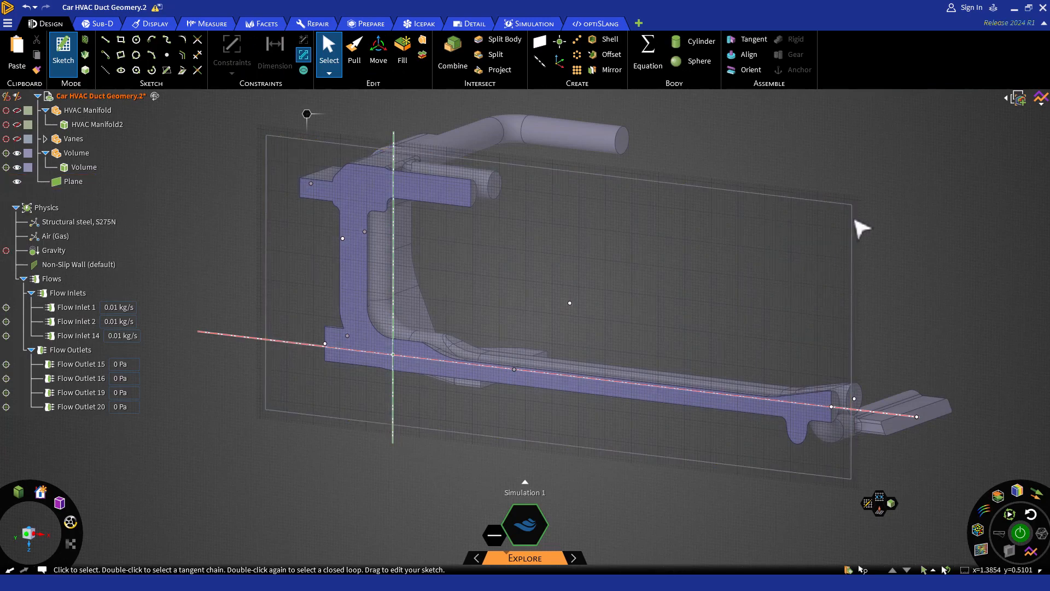
pyautogui.moveTo(894, 536)
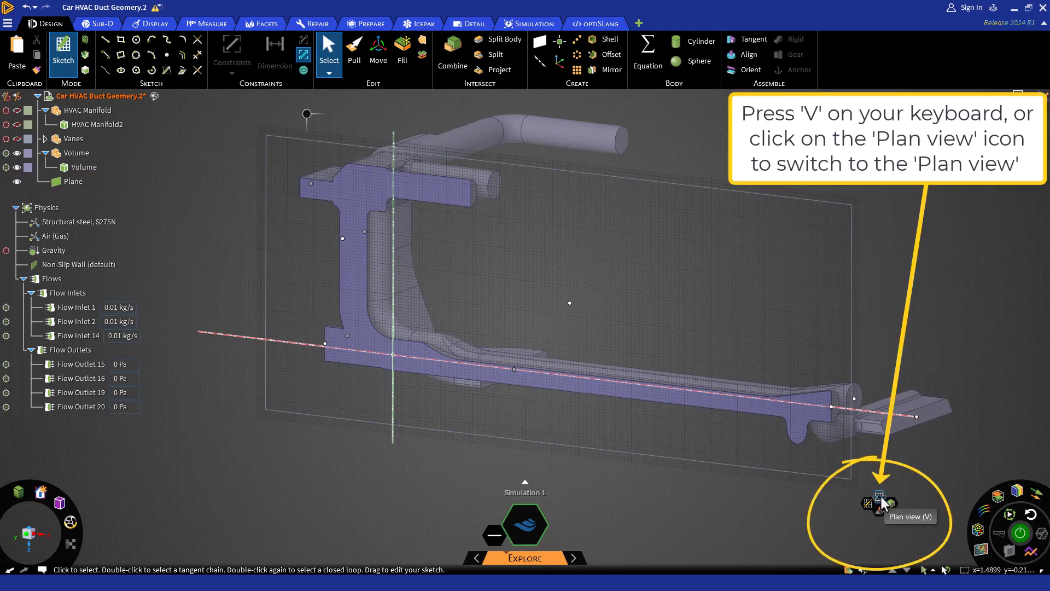
pyautogui.click(878, 499)
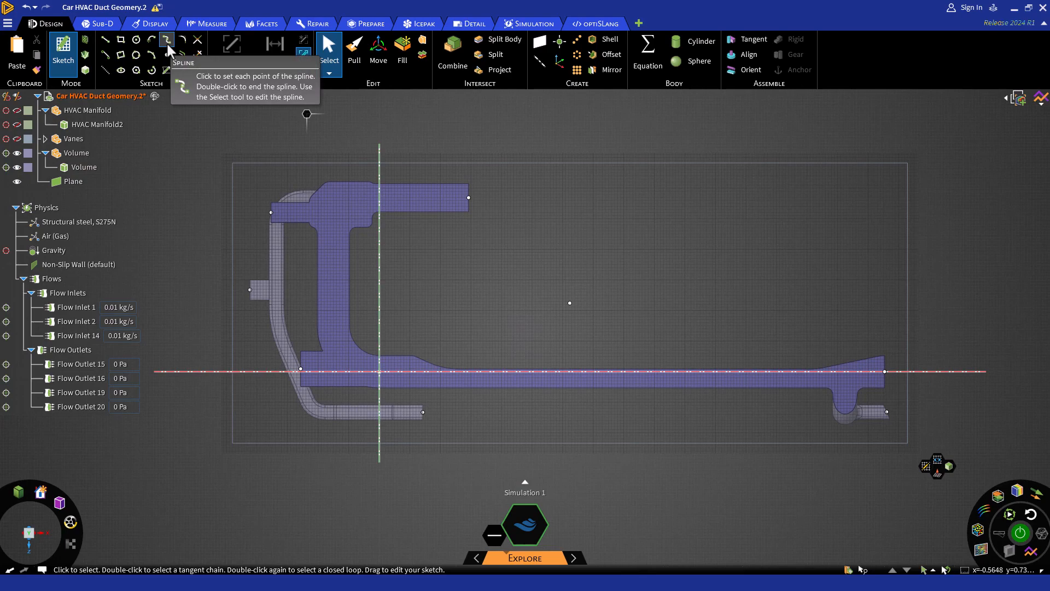
# Draw two curved spline vane profiles at the tee junction and pull them into thin solids
pyautogui.click(166, 40)
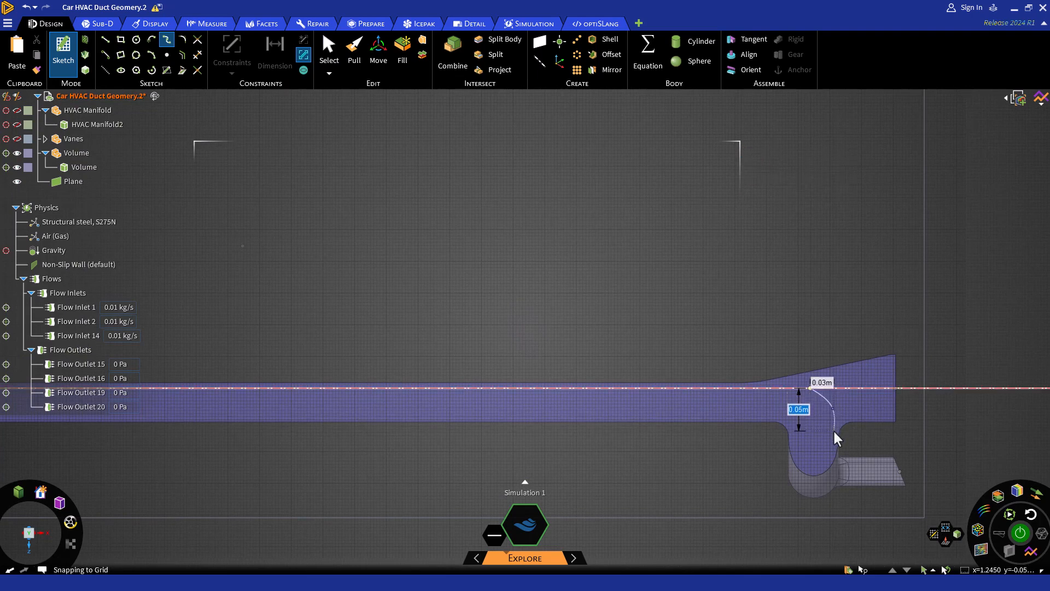
pyautogui.click(74, 139)
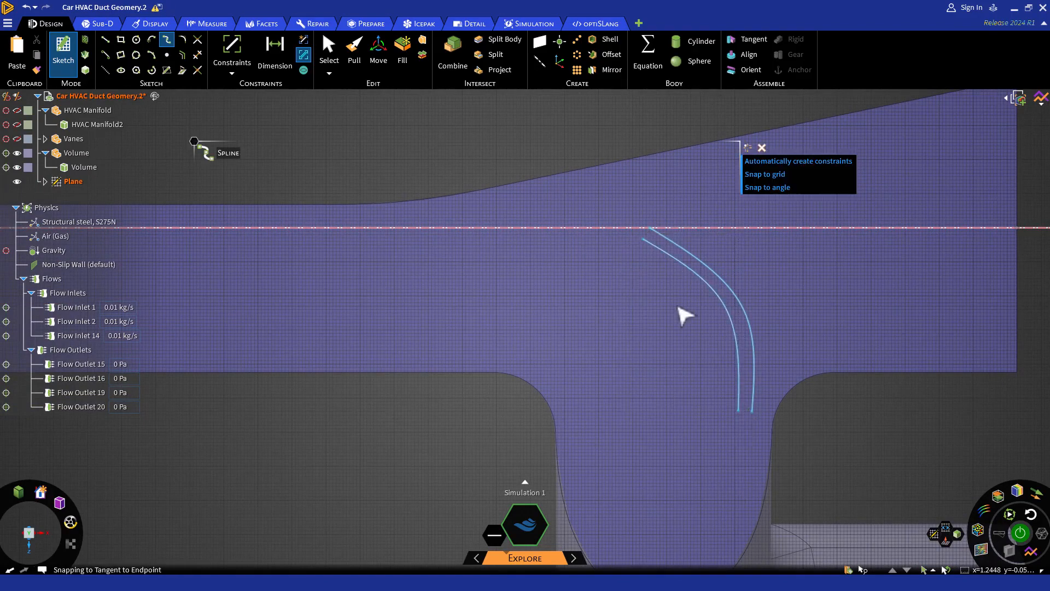
pyautogui.click(771, 448)
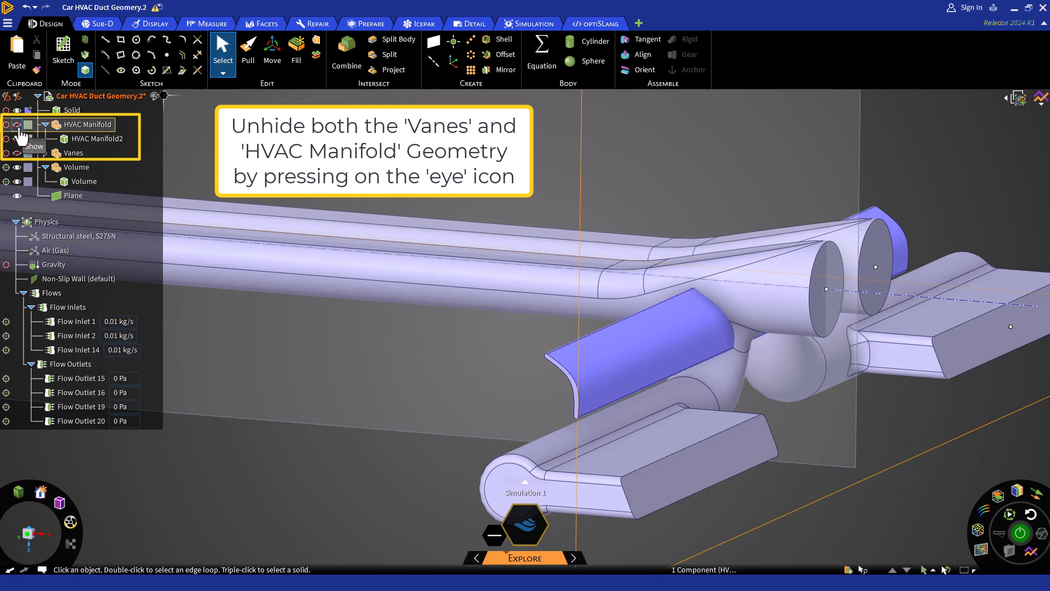
# Unhide the HVAC Manifold and run Update Volume In Context on the flow Volume
pyautogui.click(7, 124)
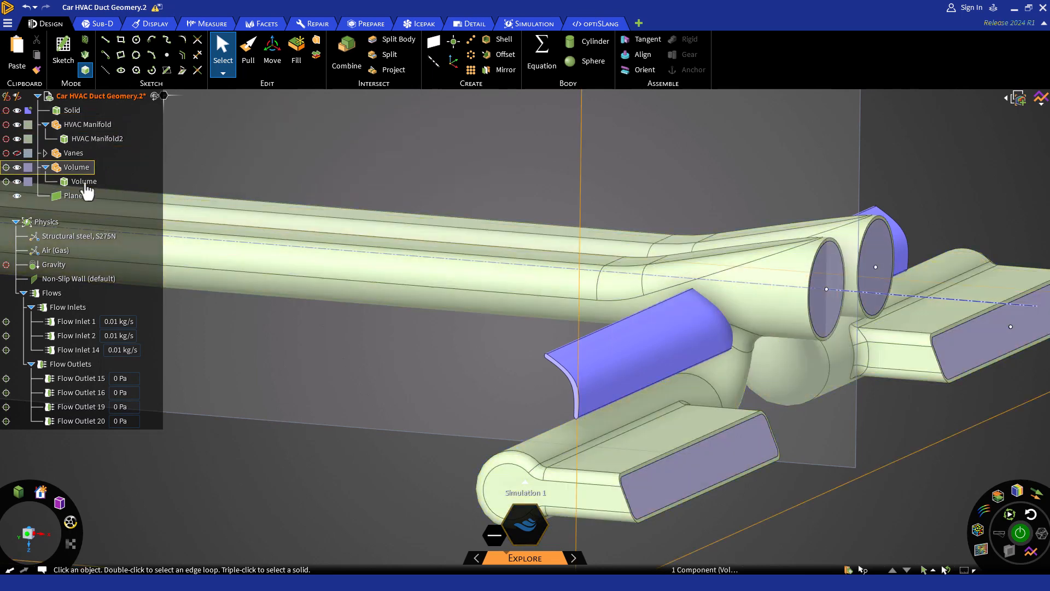
pyautogui.rightClick(83, 180)
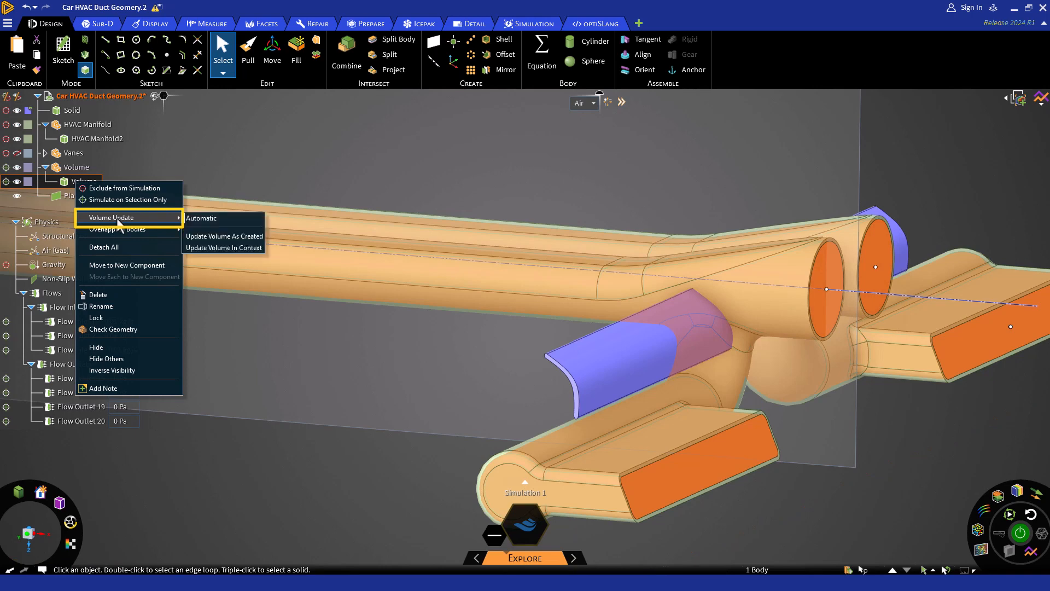
pyautogui.moveTo(221, 228)
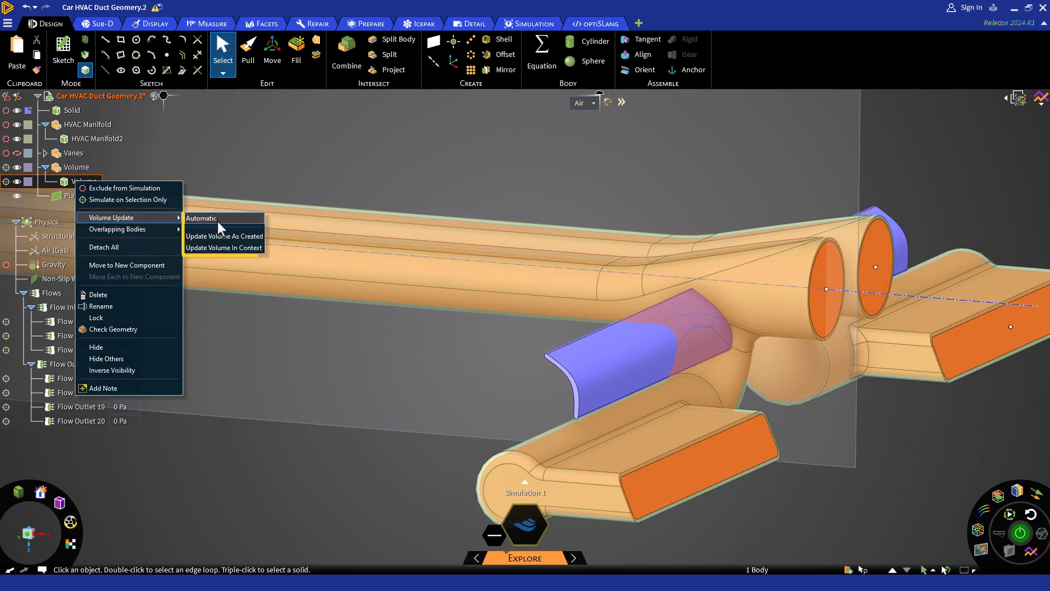
pyautogui.moveTo(223, 247)
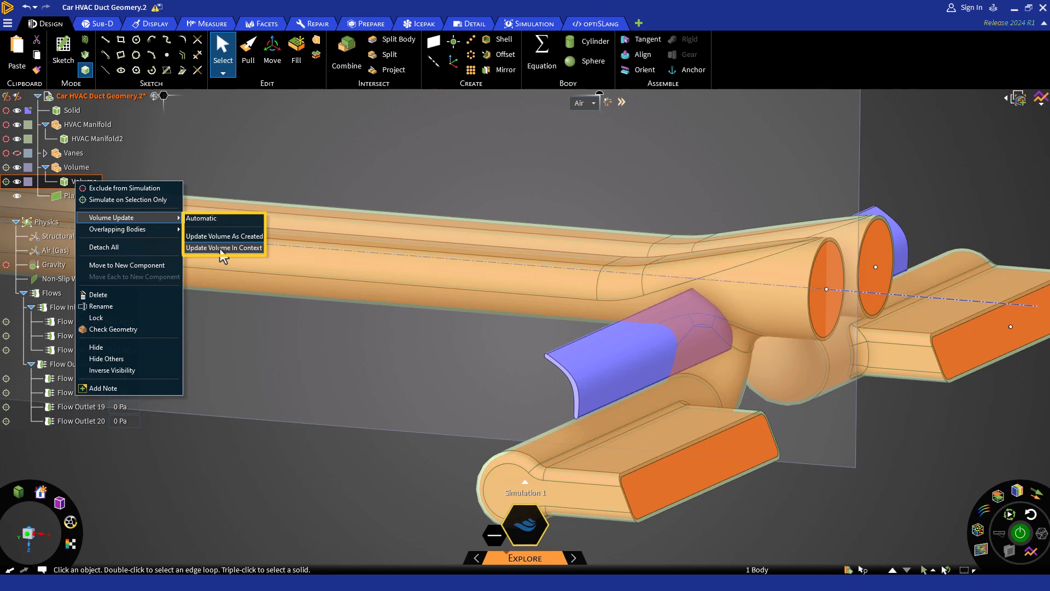
pyautogui.click(223, 248)
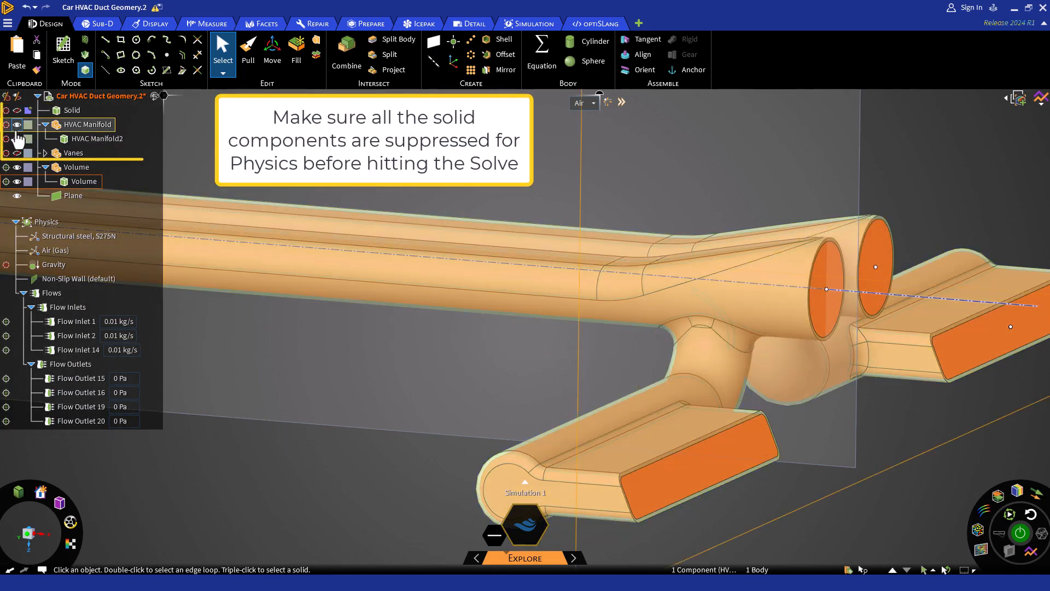
pyautogui.click(72, 109)
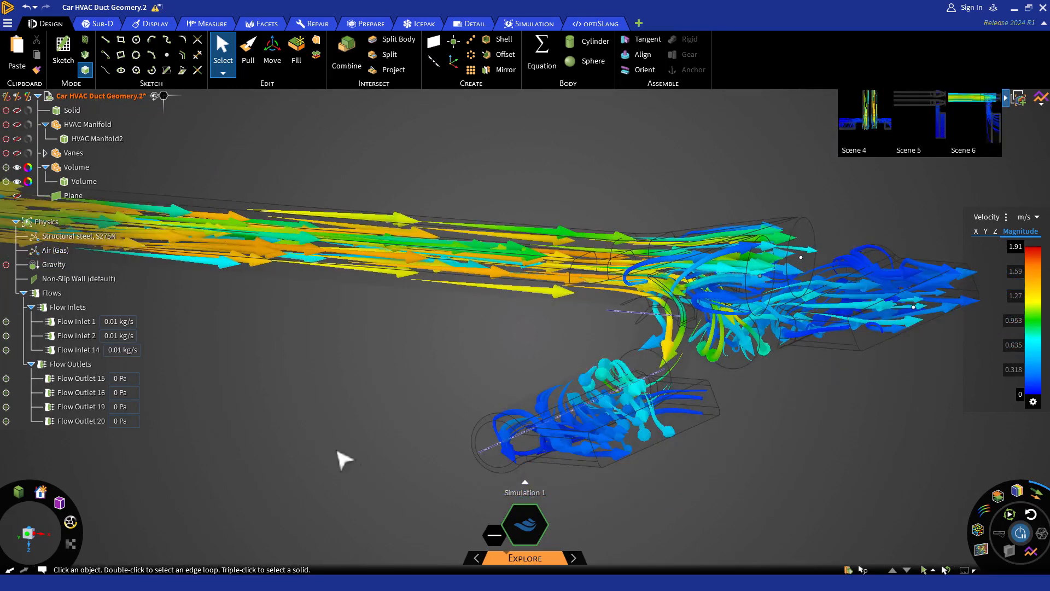
pyautogui.moveTo(543, 536)
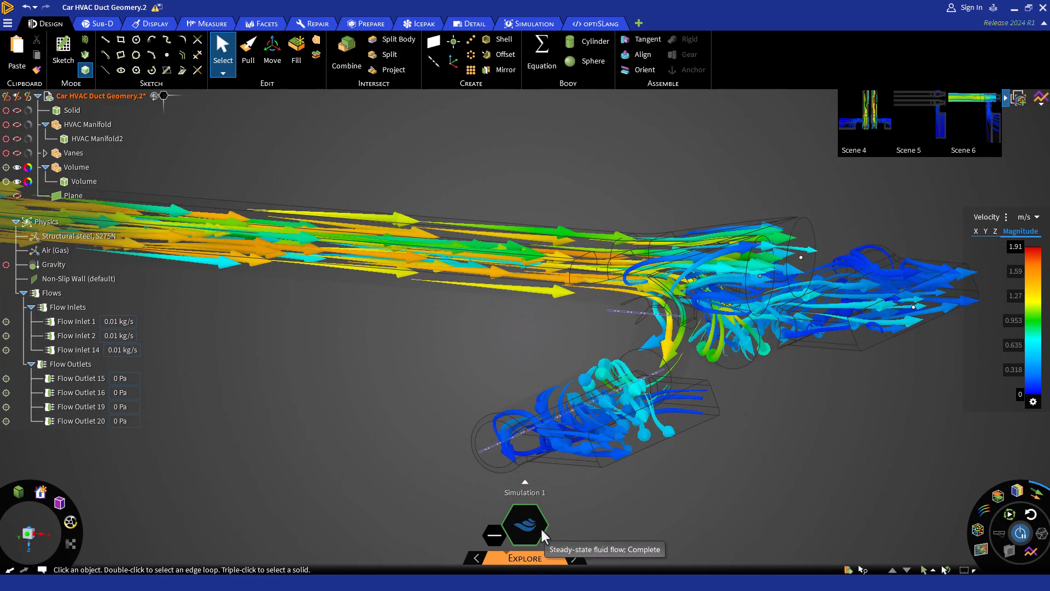
pyautogui.moveTo(949, 199)
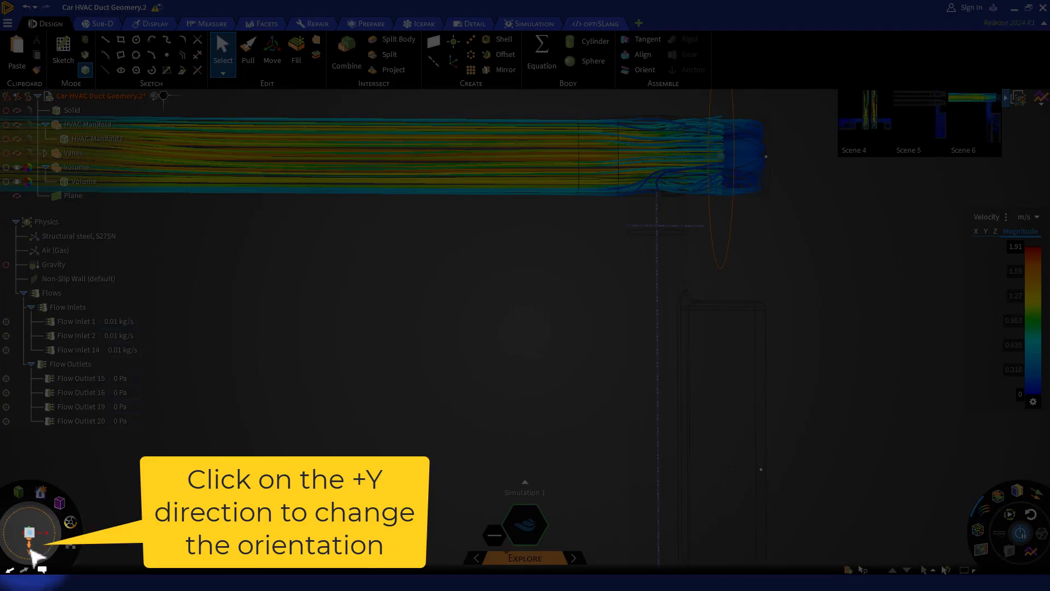
# View the flow along +Y and zoom in on the streamlines around the vanes
pyautogui.click(32, 532)
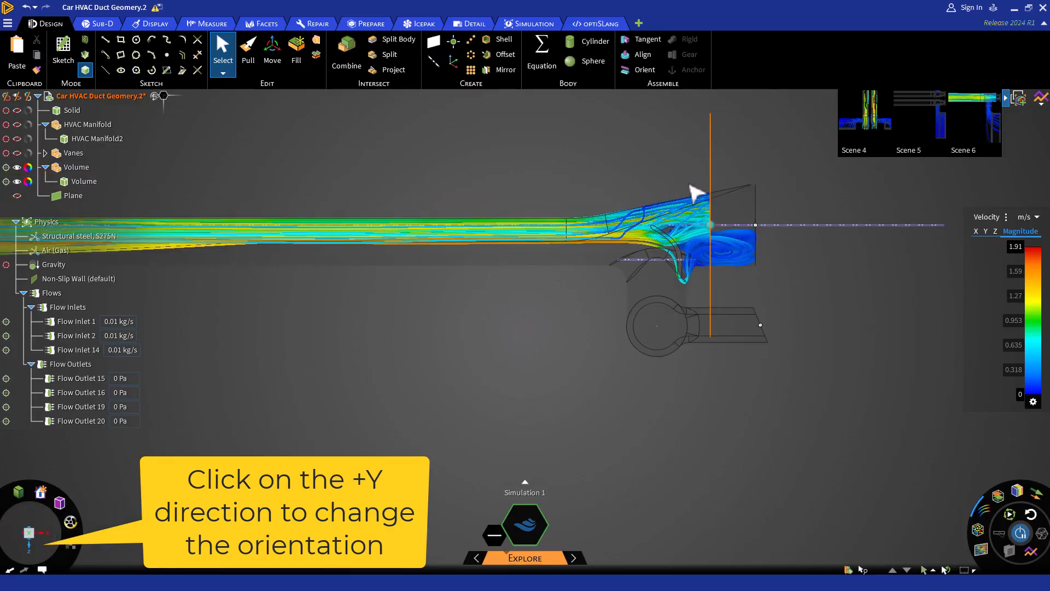
pyautogui.click(28, 533)
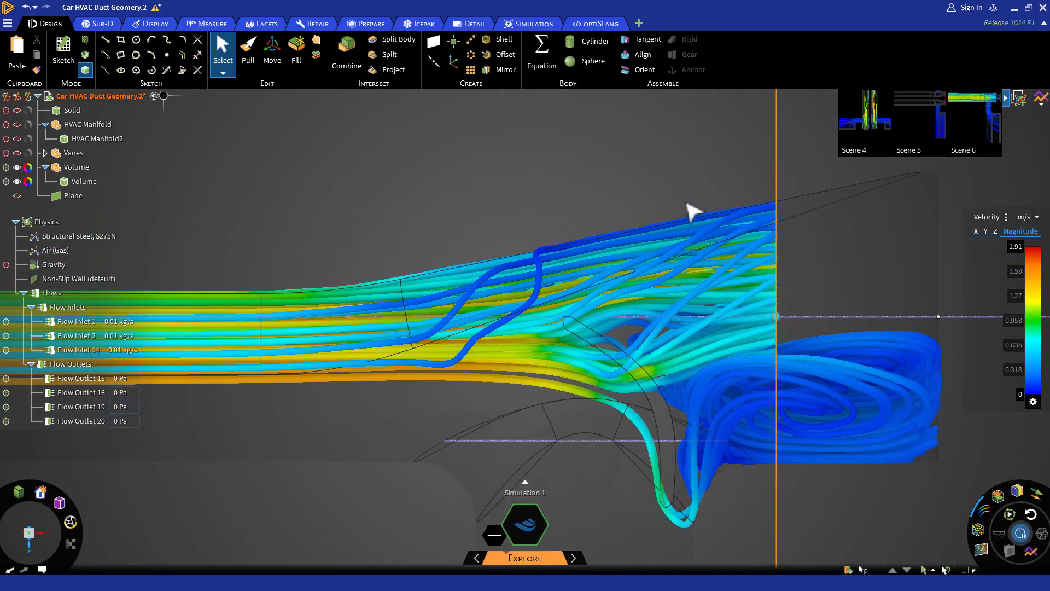